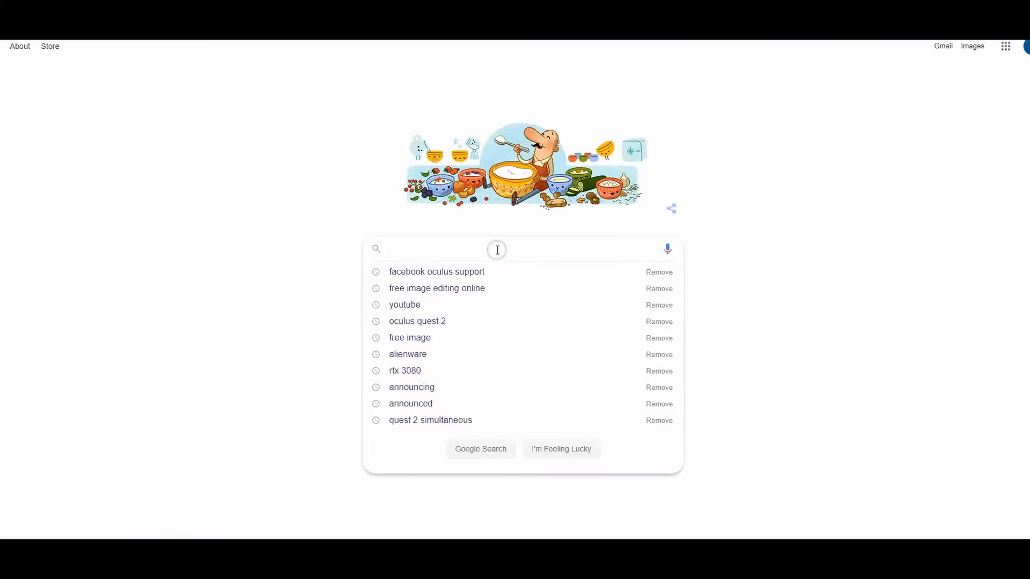
Search Google for 'oculus' and open the official Oculus website.
text(oculus)
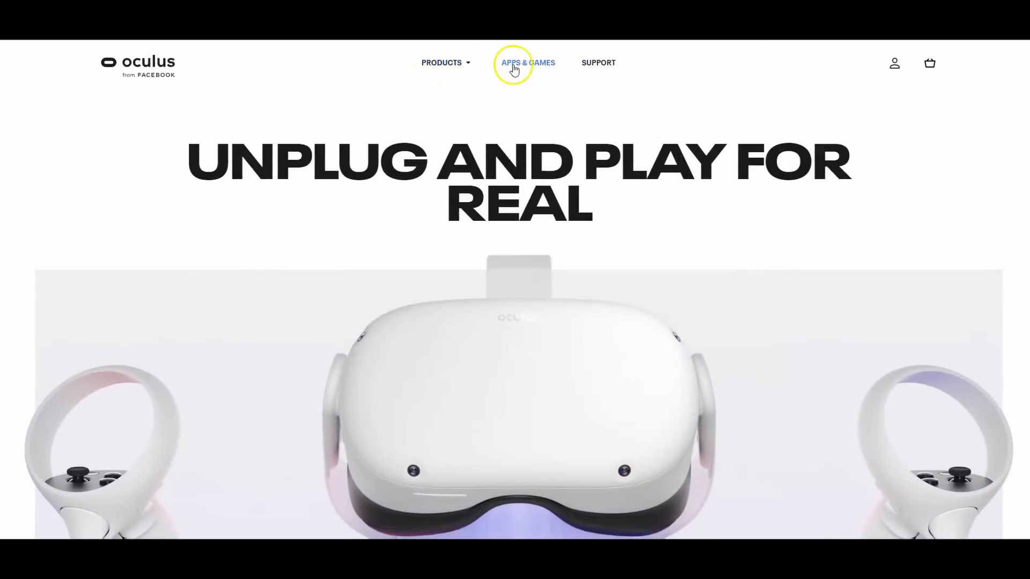
mouse_move(599, 63)
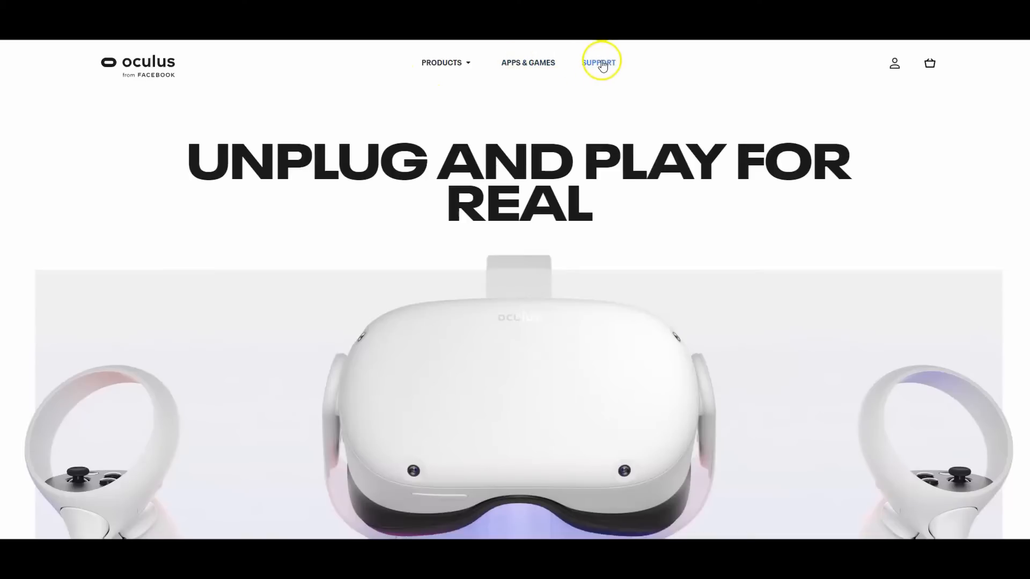
Go to the Oculus Support home page from the top navigation.
click(599, 62)
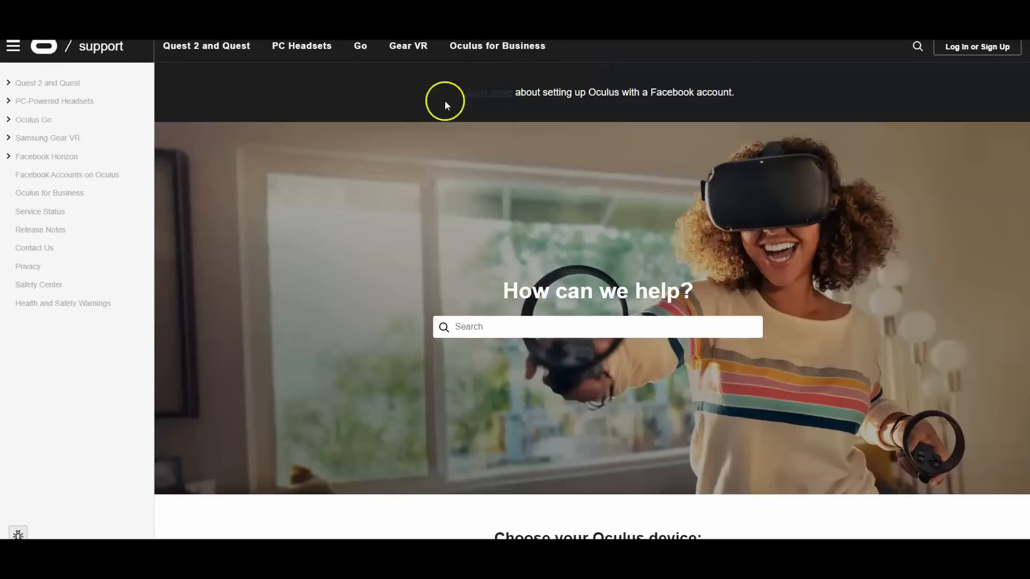
mouse_move(468, 68)
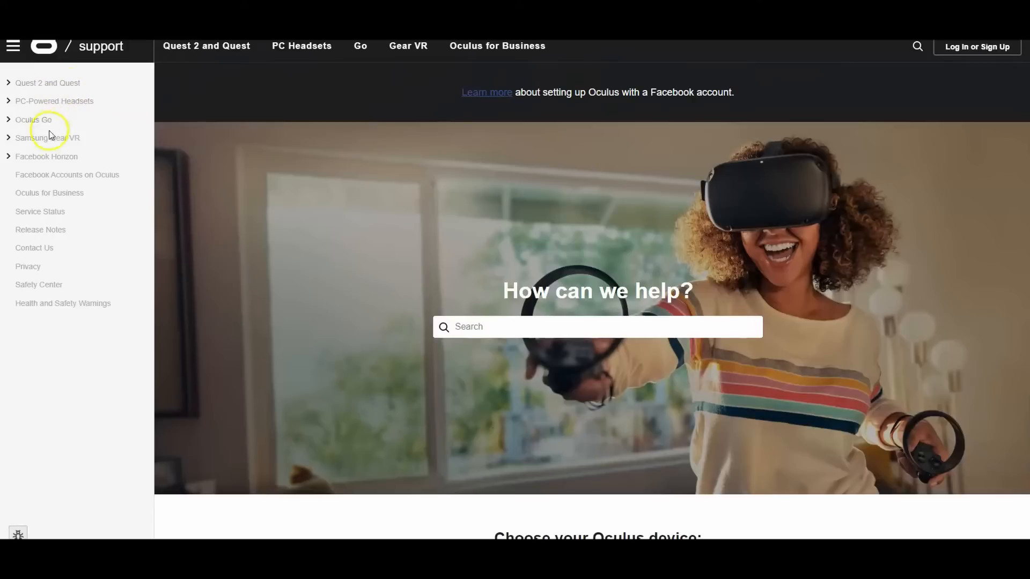
mouse_move(39, 228)
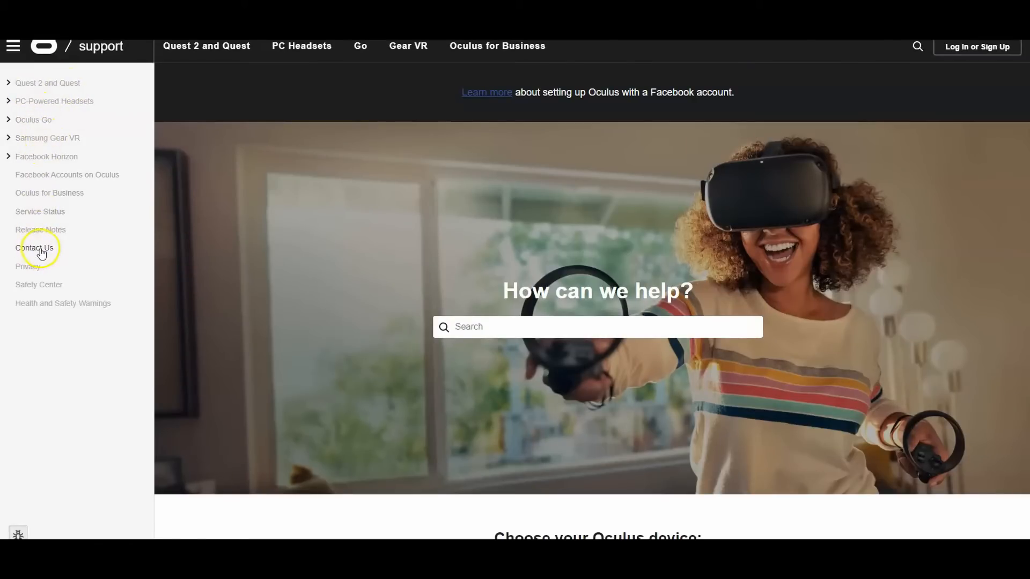
Open Contact Us and highlight the introductory text about the support team.
click(36, 248)
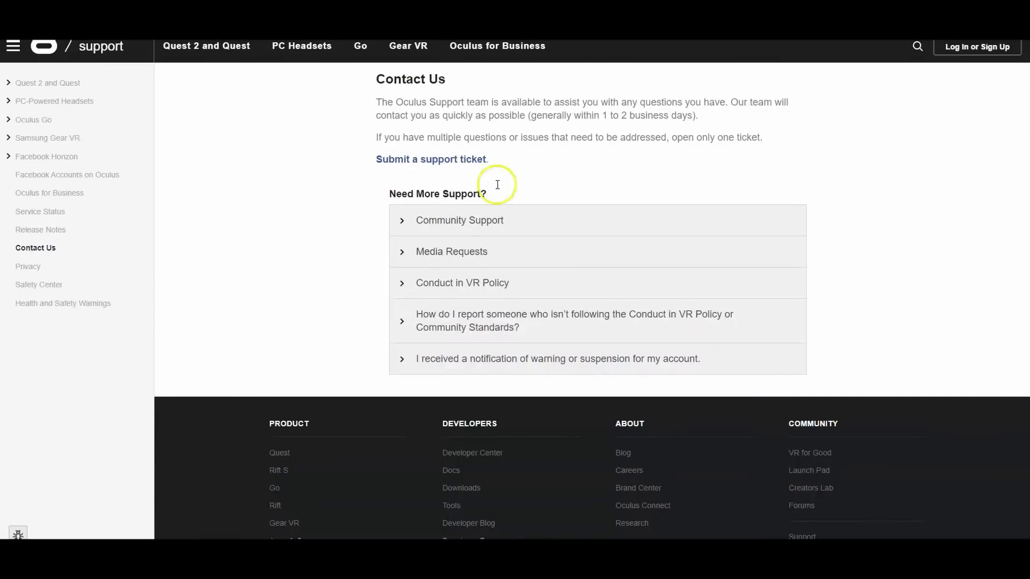
mouse_move(384, 103)
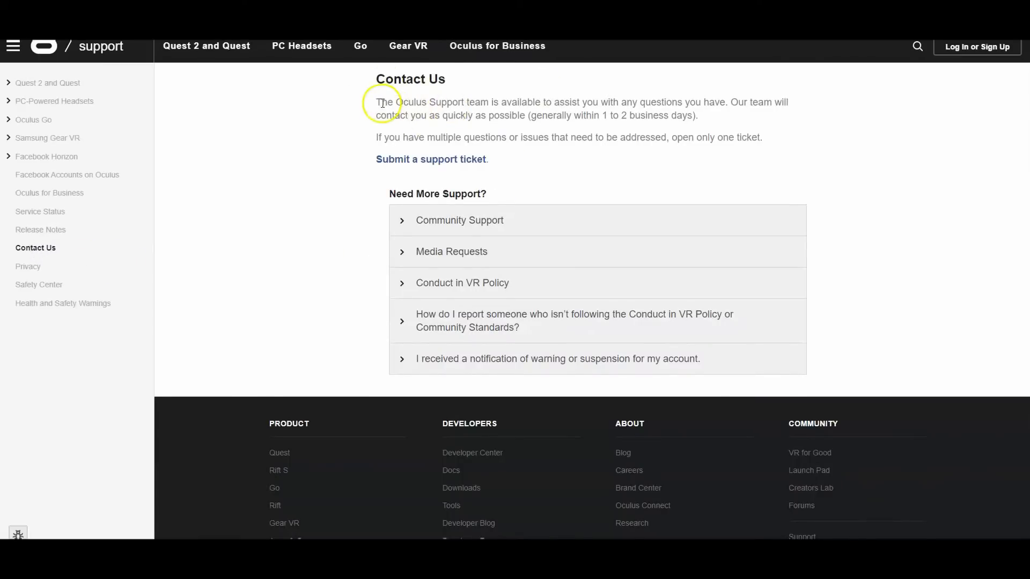
drag(377, 102, 486, 102)
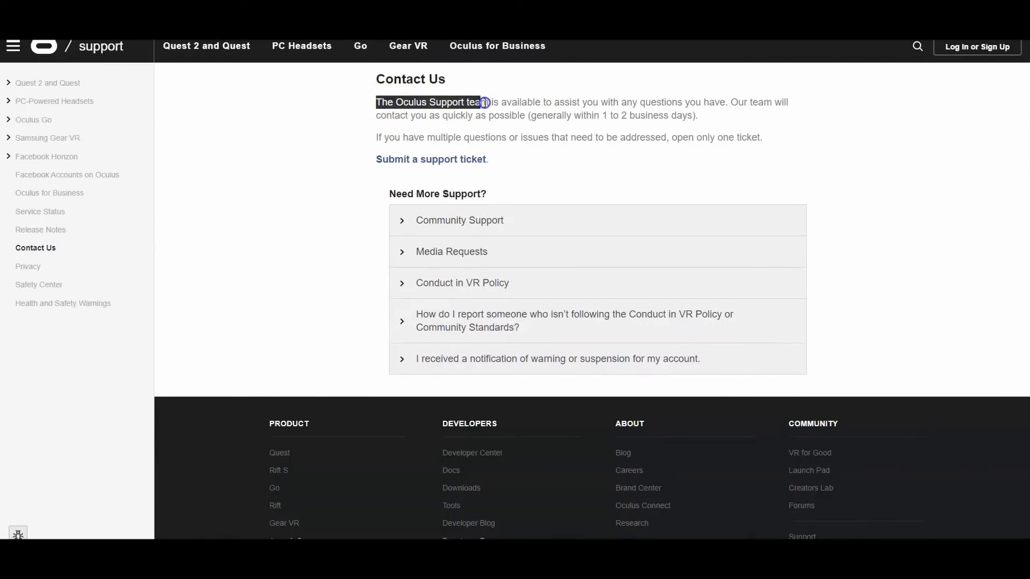
drag(483, 102, 727, 102)
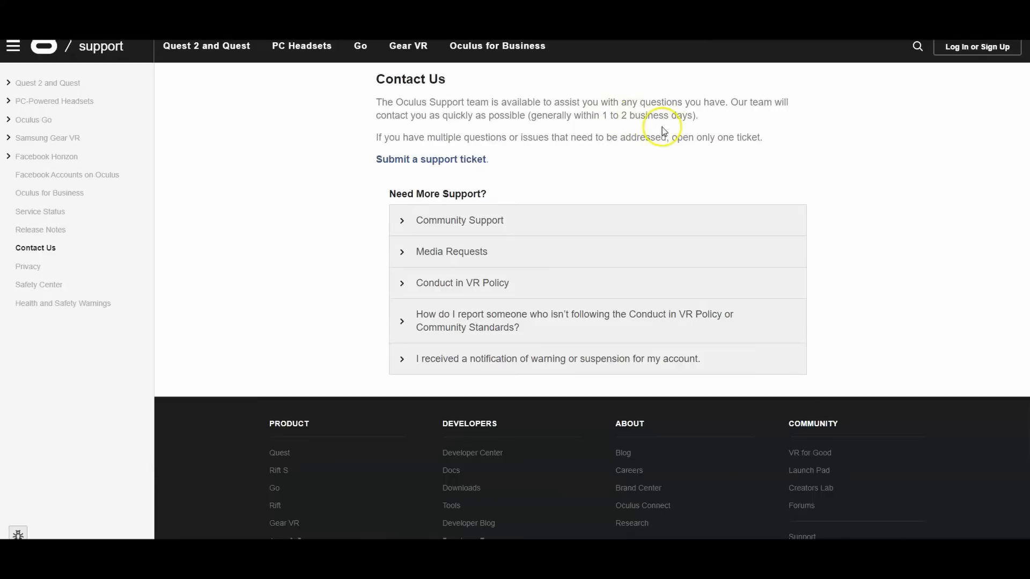
mouse_move(390, 199)
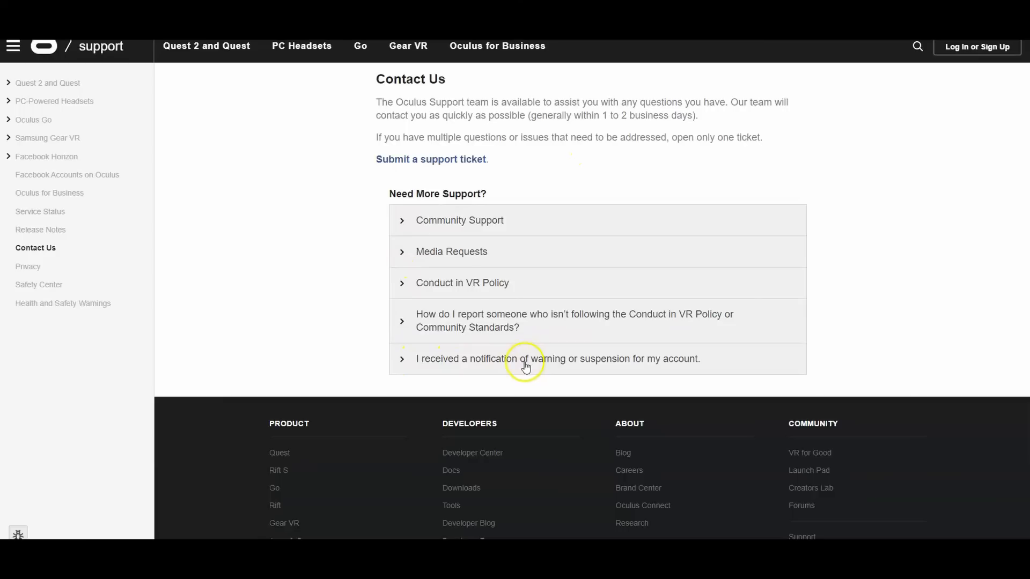
mouse_move(669, 366)
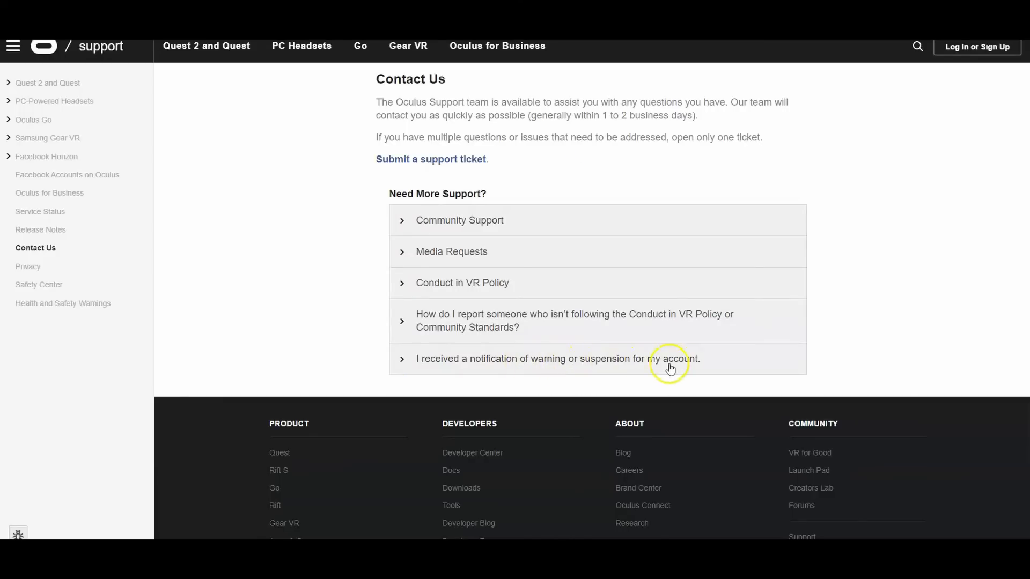
mouse_move(402, 365)
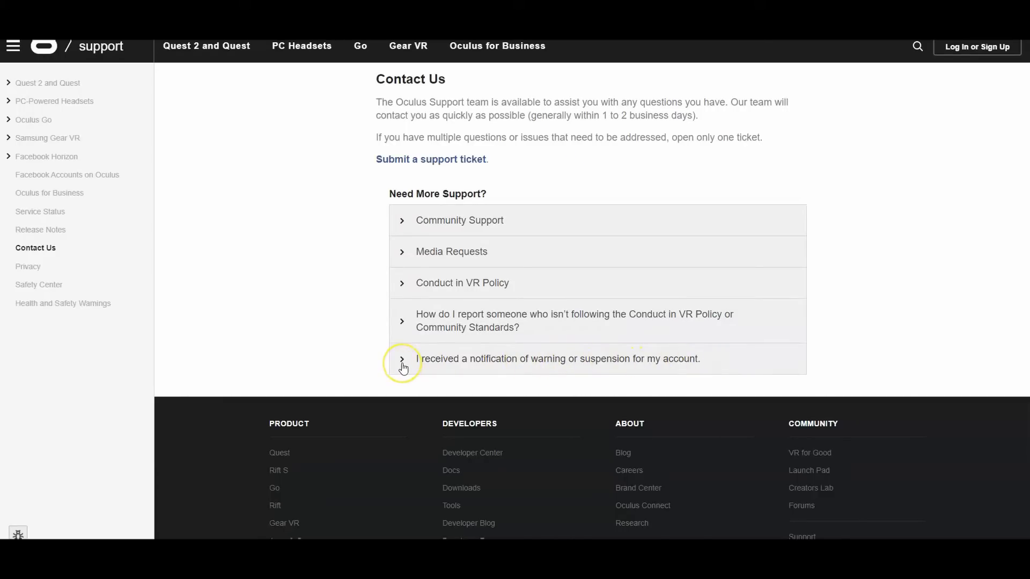
Read the 'I received a notification of warning or suspension' answer, then collapse it.
click(402, 359)
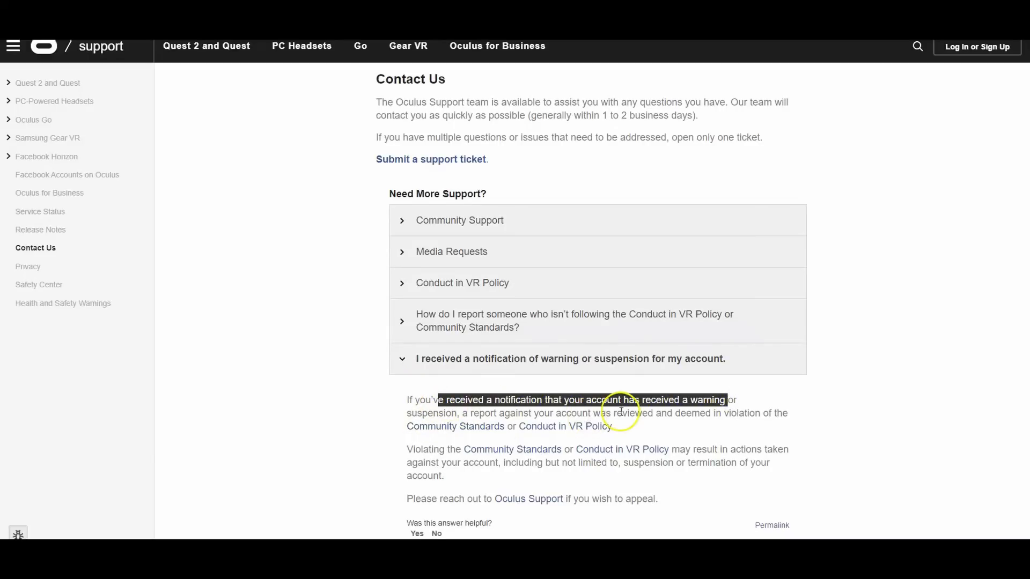
double_click(738, 413)
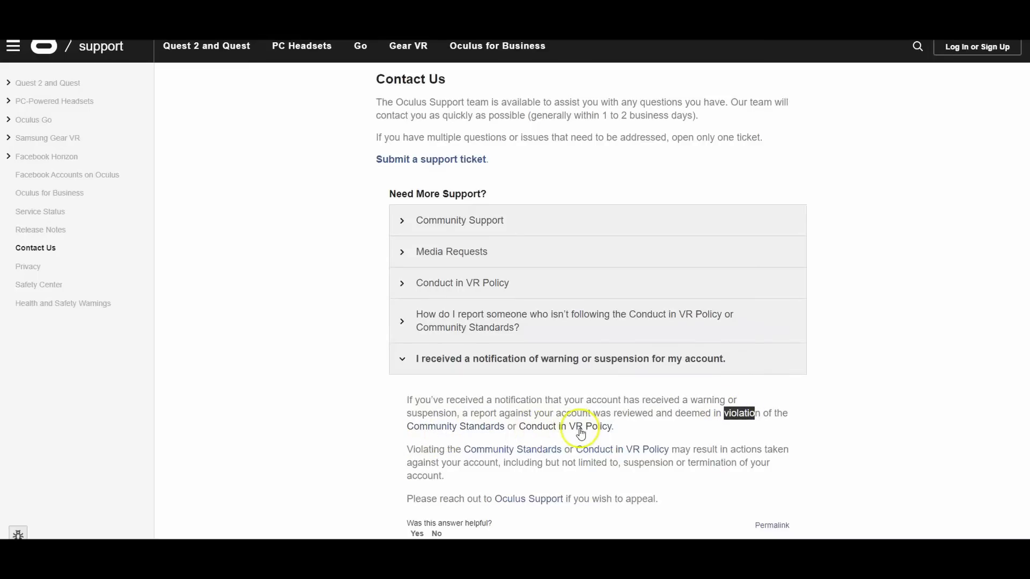
scroll(down, 3)
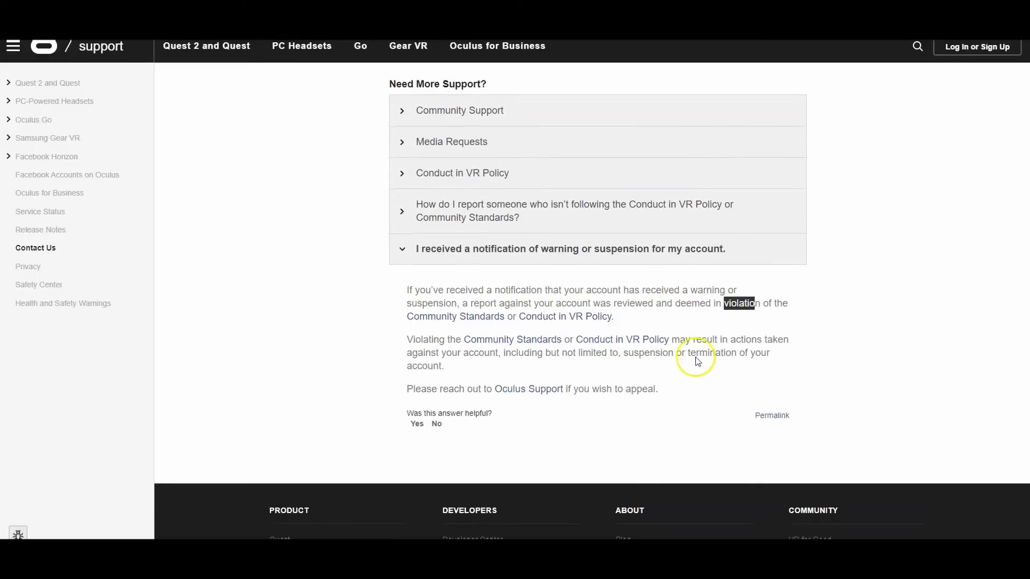
mouse_move(445, 365)
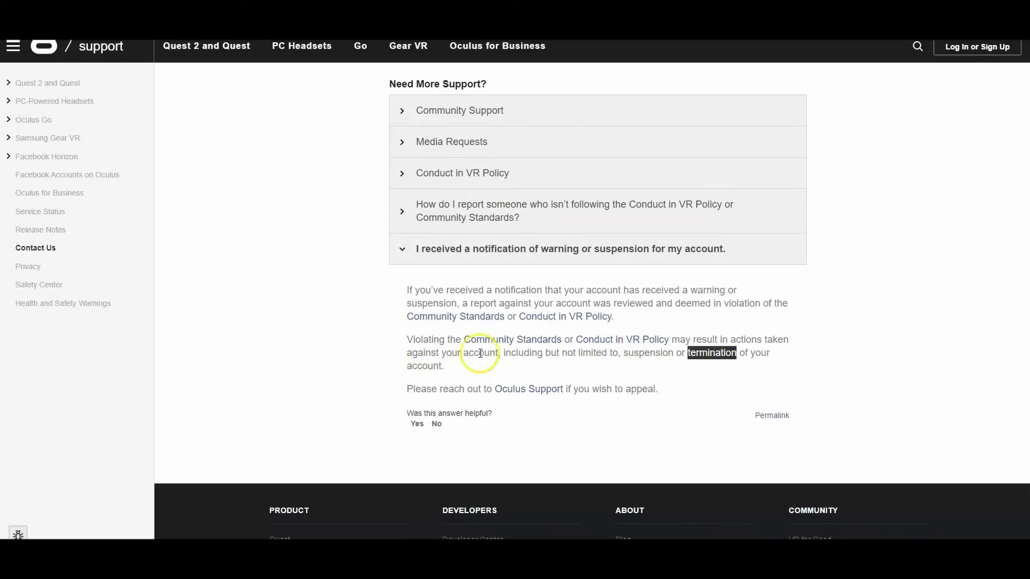
mouse_move(529, 421)
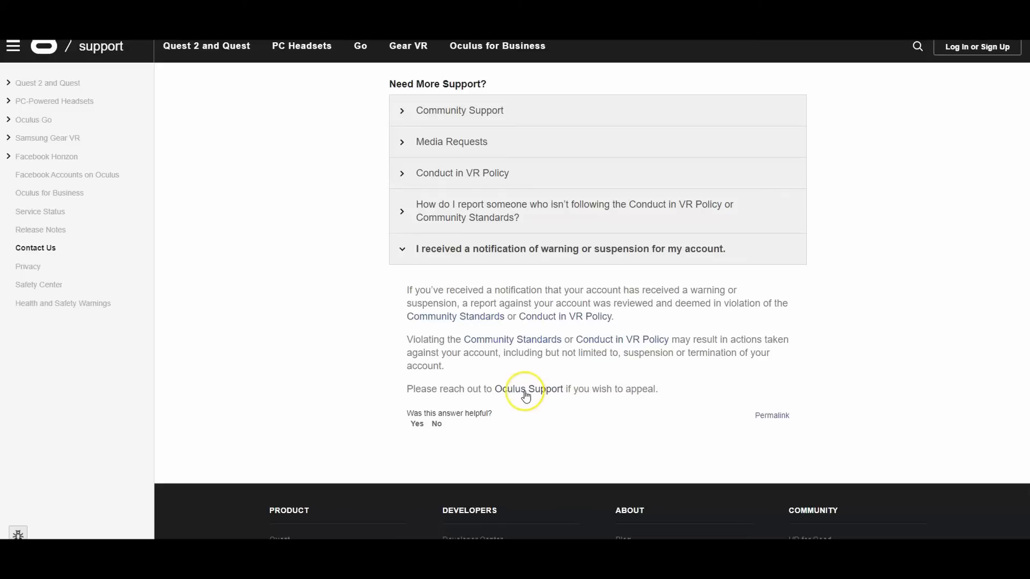
right_click(529, 389)
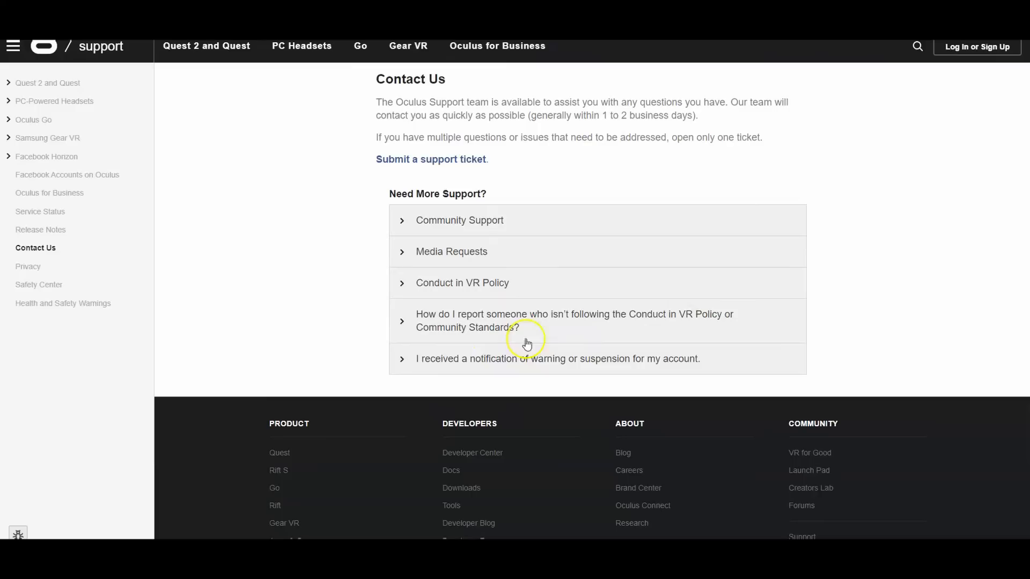
mouse_move(383, 164)
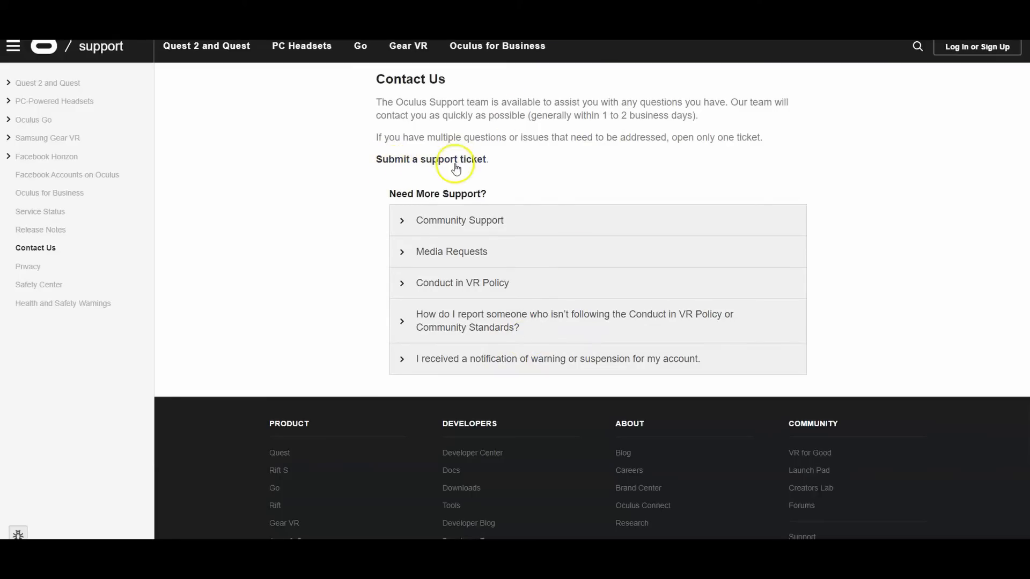
Follow the 'Submit a support ticket' link to the Submit a request page.
click(430, 159)
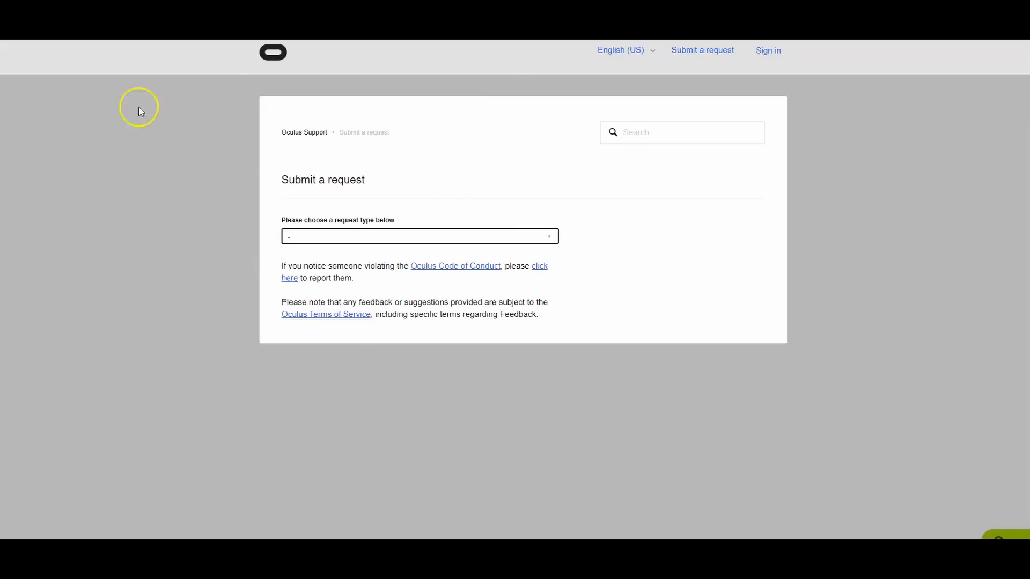
double_click(350, 220)
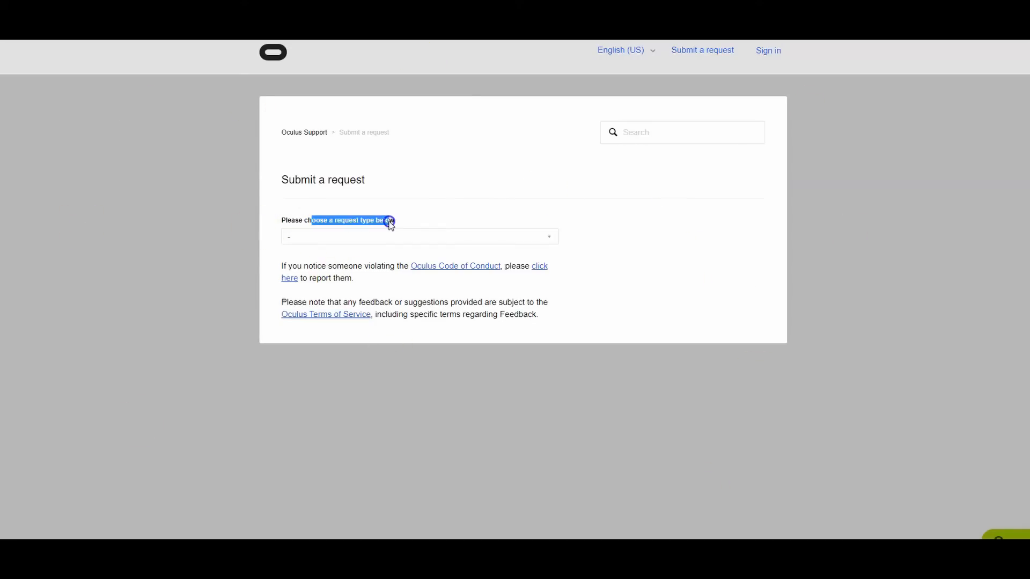
Choose 'I need help with an Oculus account' and browse the account help topics.
click(419, 236)
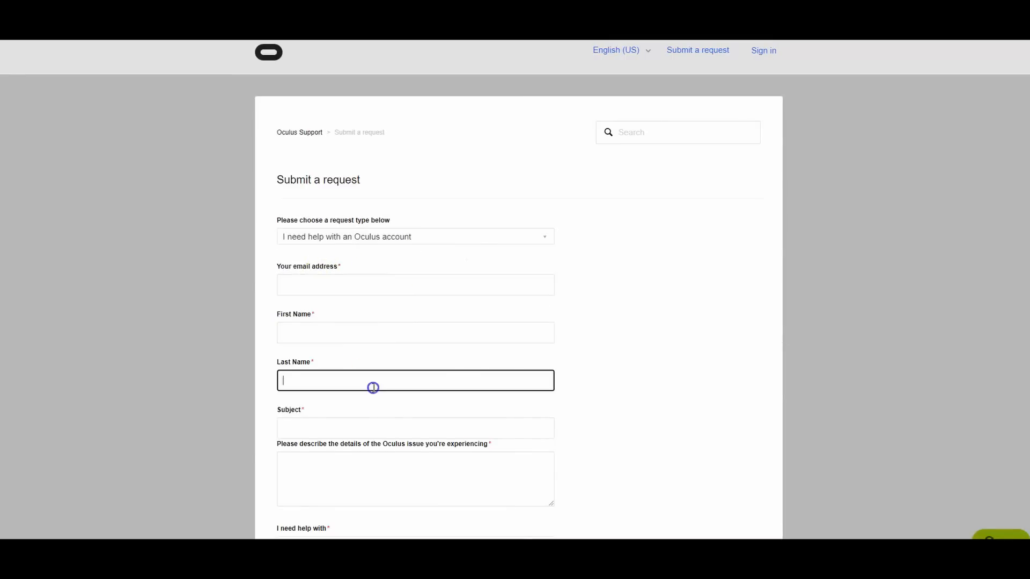
scroll(down, 3)
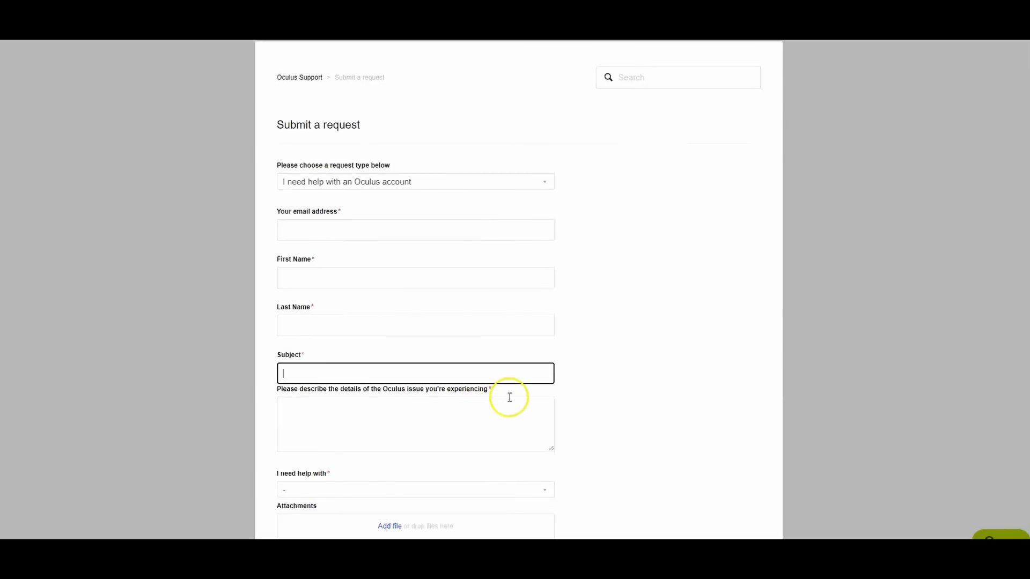
click(415, 423)
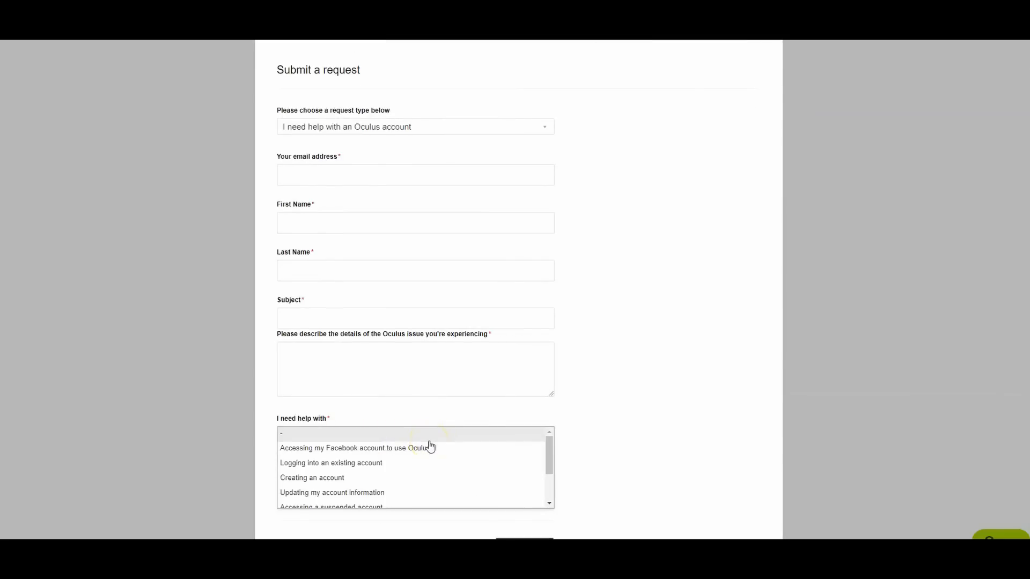
mouse_move(385, 456)
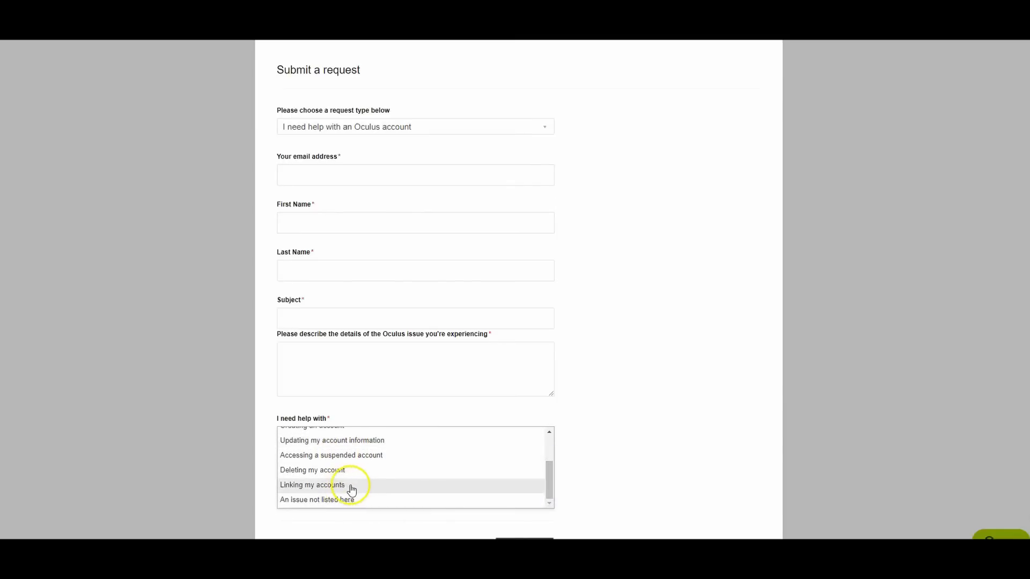
mouse_move(303, 506)
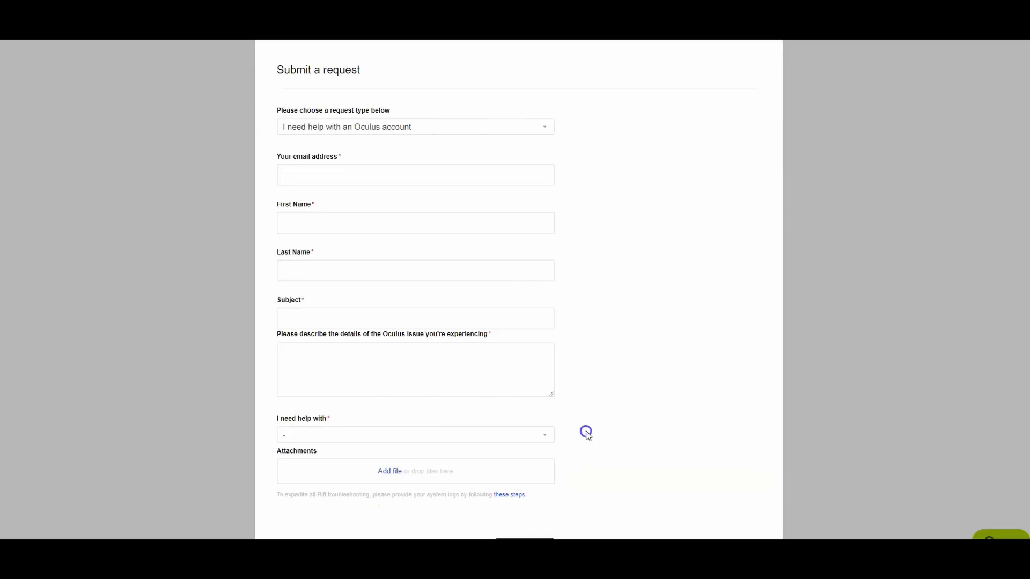
mouse_move(476, 477)
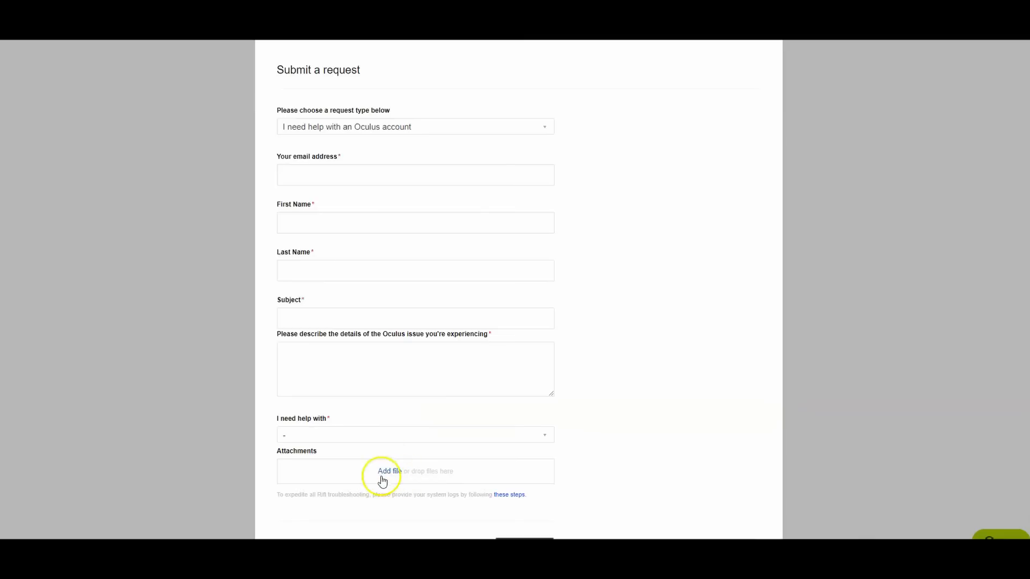
scroll(down, 3)
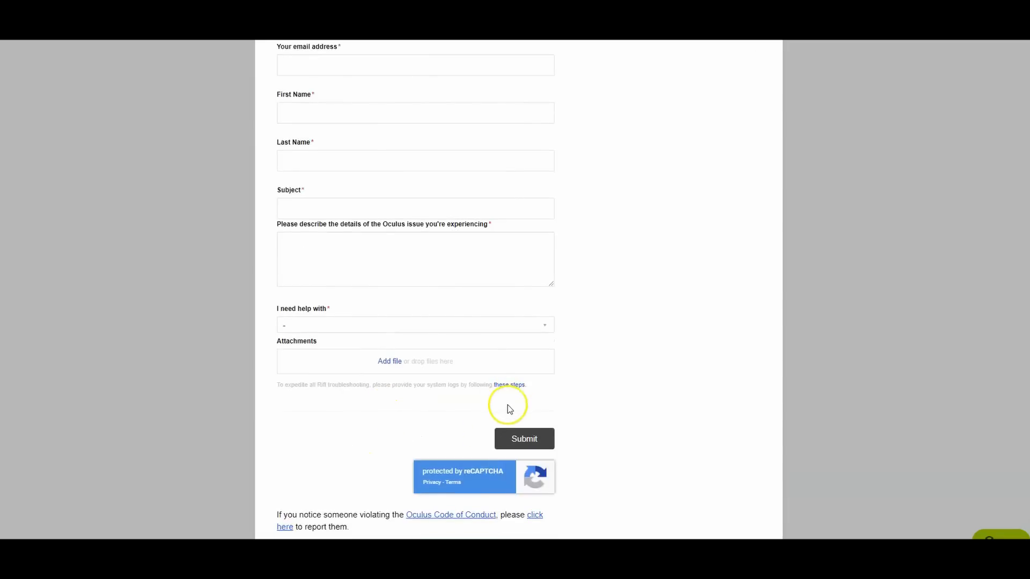
scroll(down, 3)
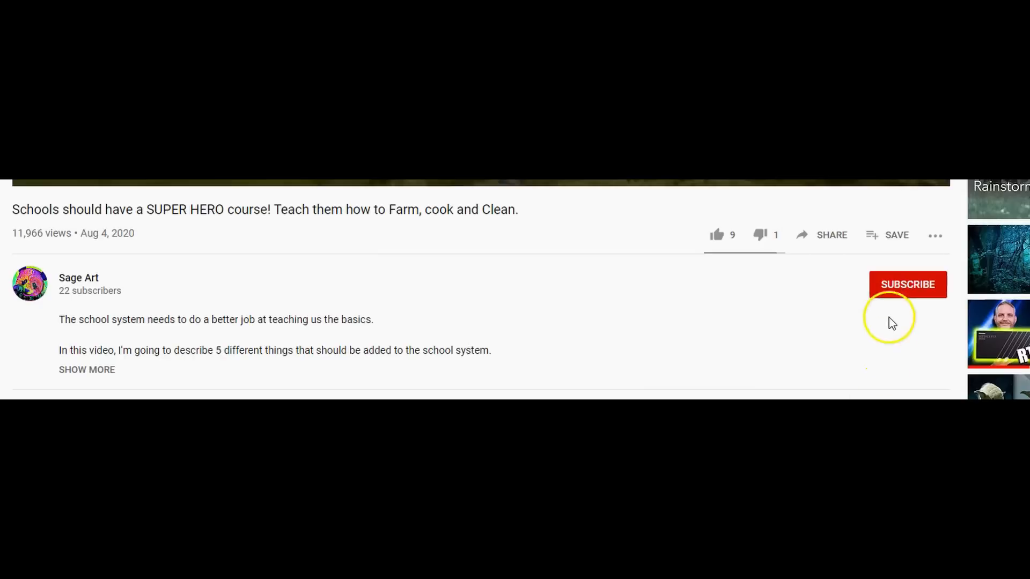
Subscribe to the YouTube channel, enable upload notifications, and like the video.
click(907, 284)
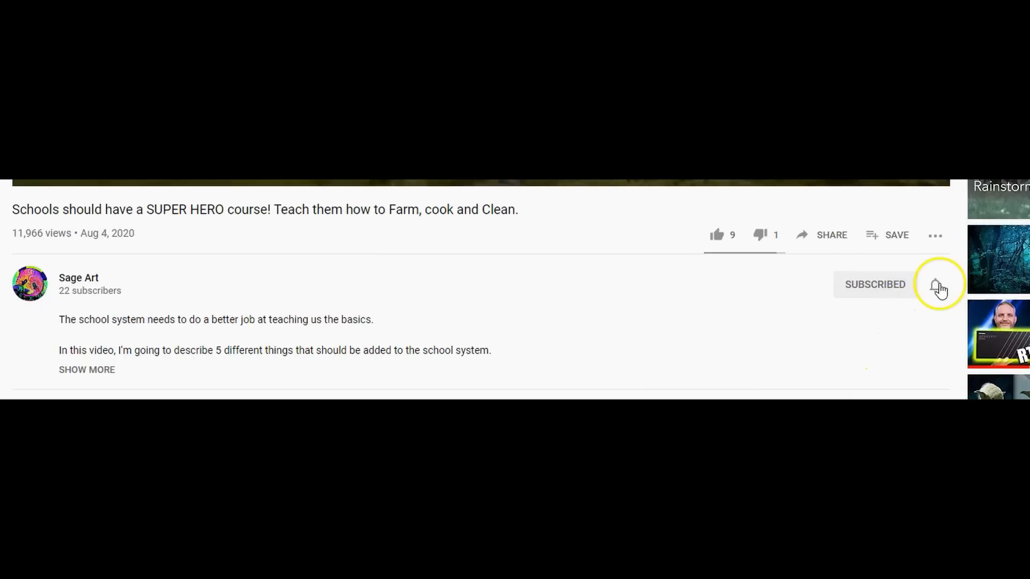
click(935, 284)
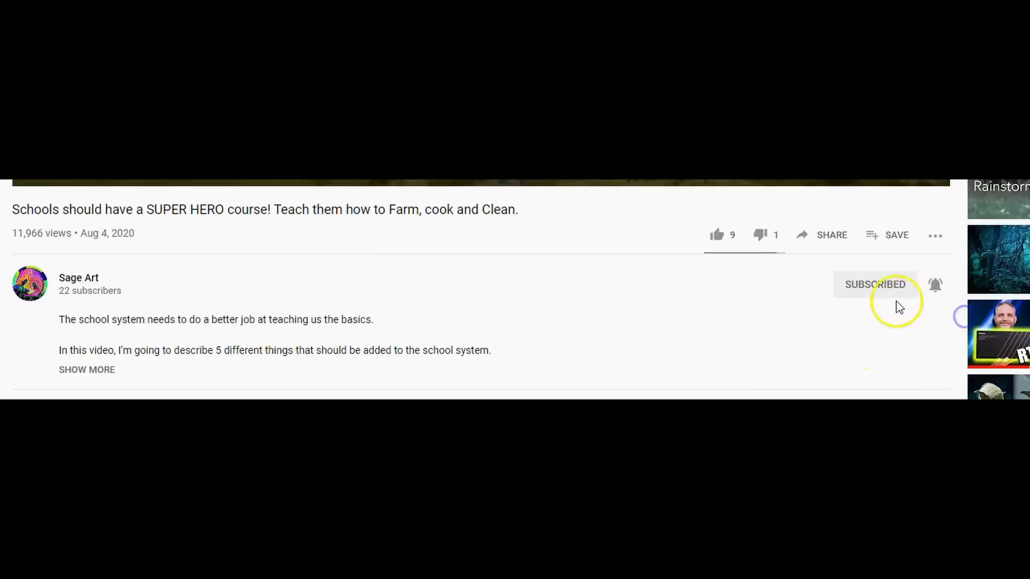
click(717, 235)
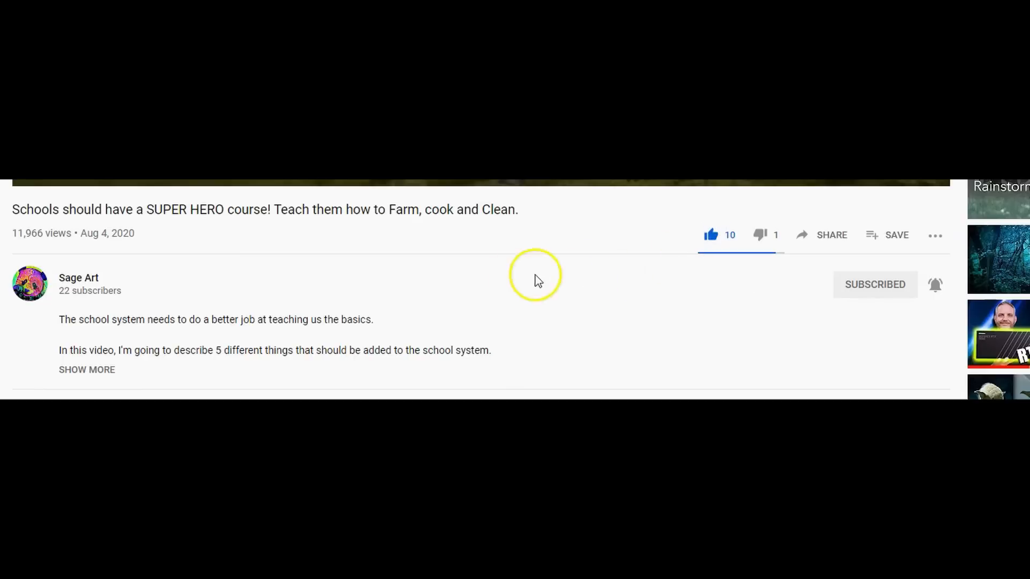